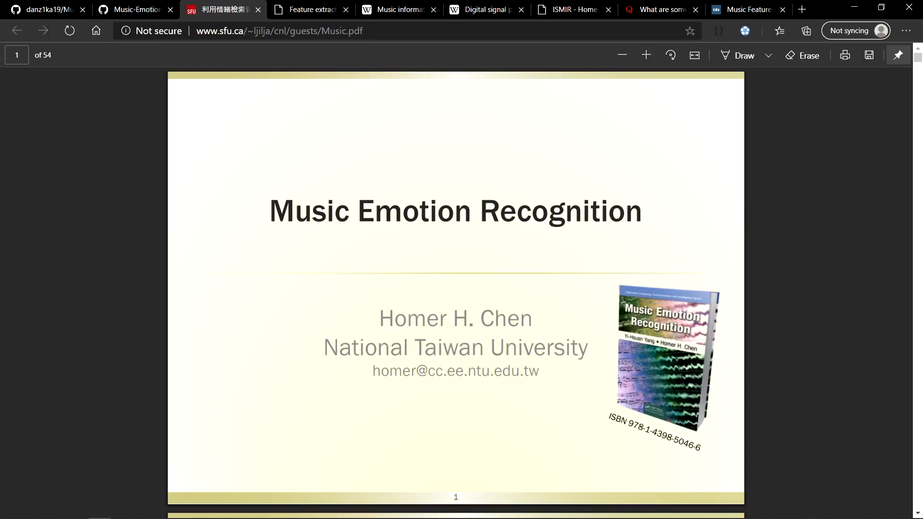
Advance the Music Emotion Recognition slides to page 14, Music Features
{"action": "scroll", "scroll_direction": "down", "scroll_amount": 3}
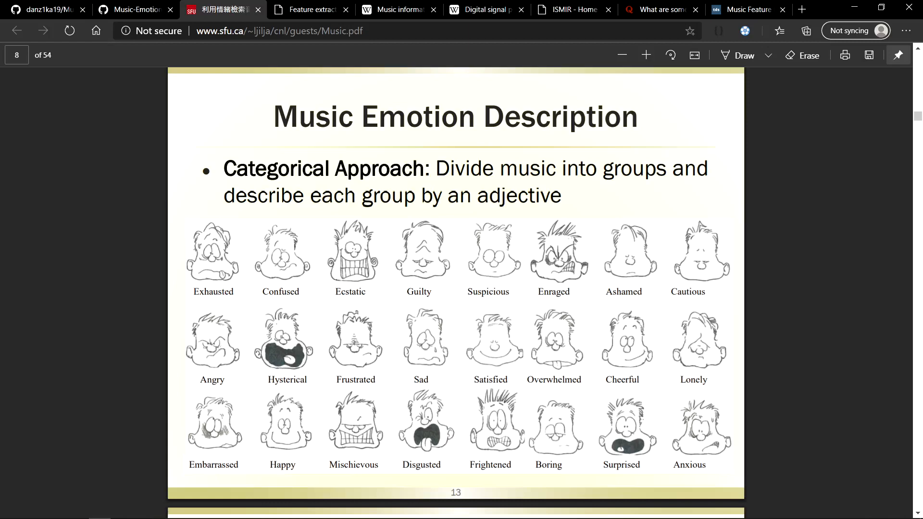
{"action": "scroll", "scroll_direction": "down", "scroll_amount": 3}
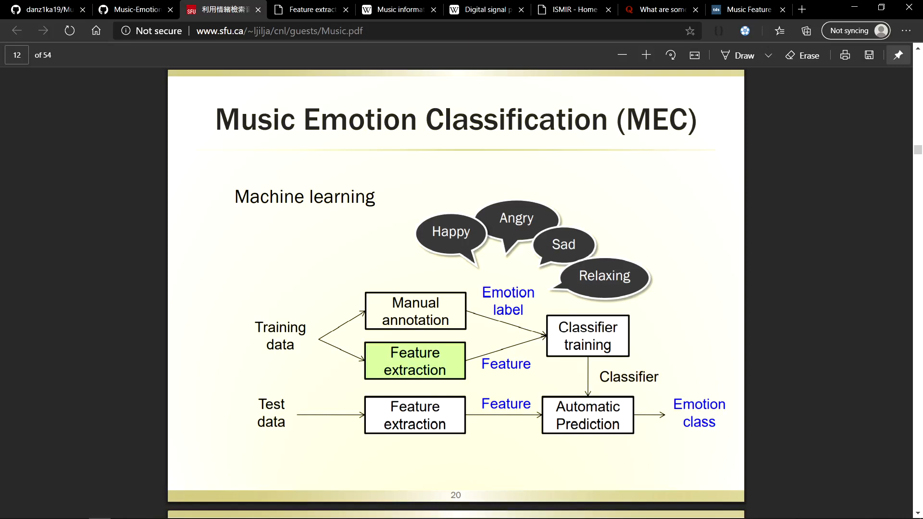
{"action": "scroll", "scroll_direction": "down", "scroll_amount": 3}
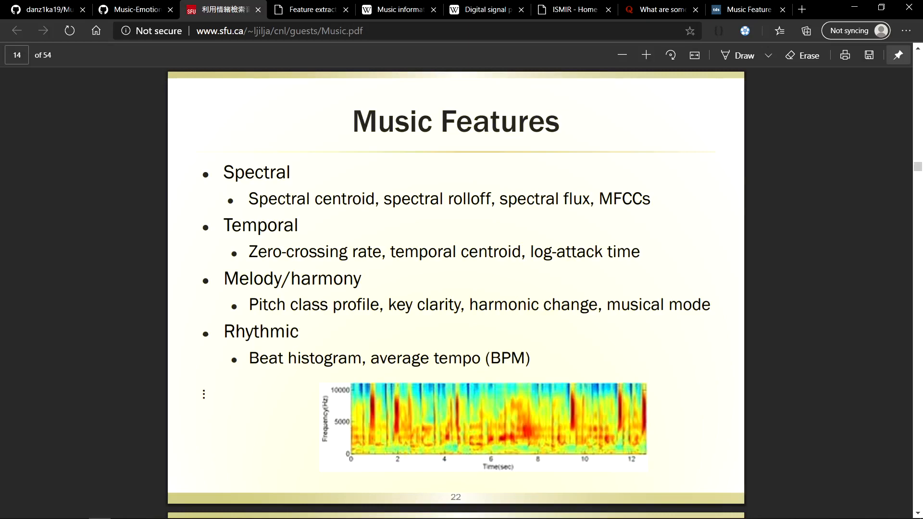
View librosa's Feature extraction page, then return to the Music.pdf slides
{"action": "left_click", "coordinate": [309, 10]}
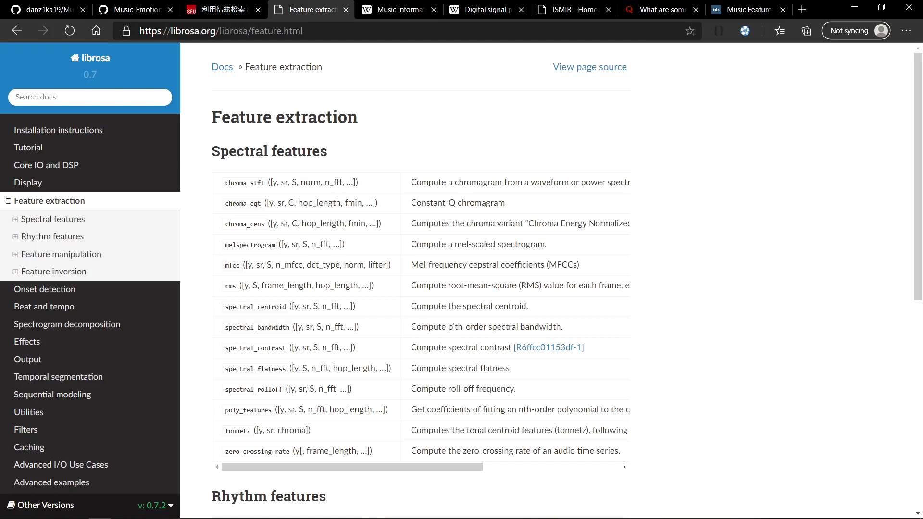
{"action": "left_click", "coordinate": [220, 10]}
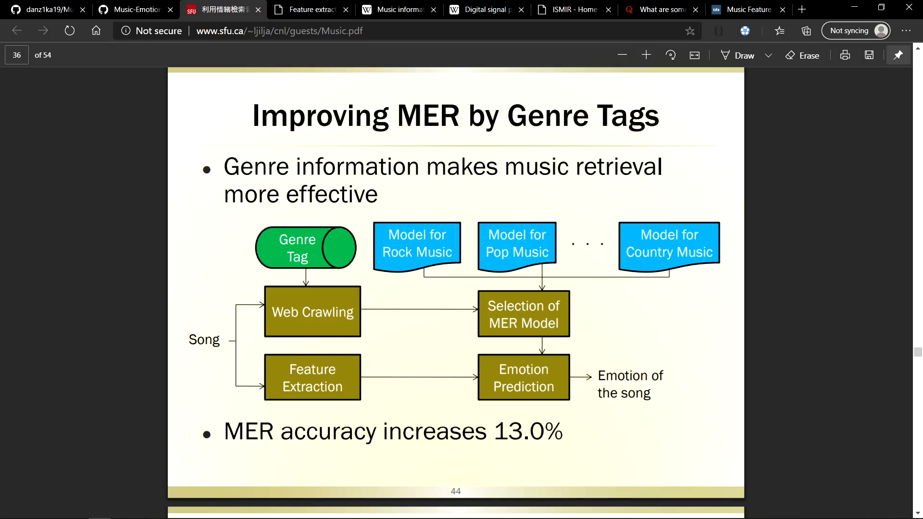
Switch to the ISMIR homepage tab
{"action": "left_click", "coordinate": [568, 9]}
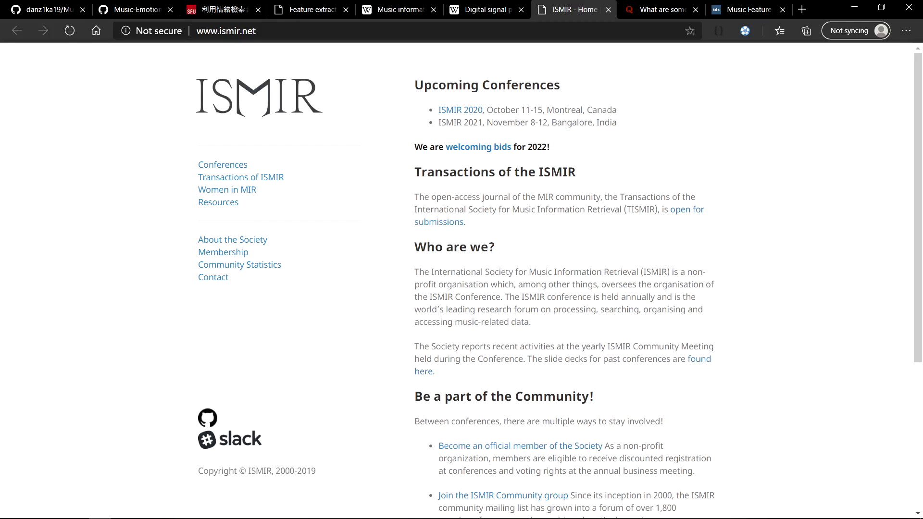
Open Feature-Extraction.py in the repo and highlight extract_feature and its path parameter
{"action": "left_click", "coordinate": [38, 10]}
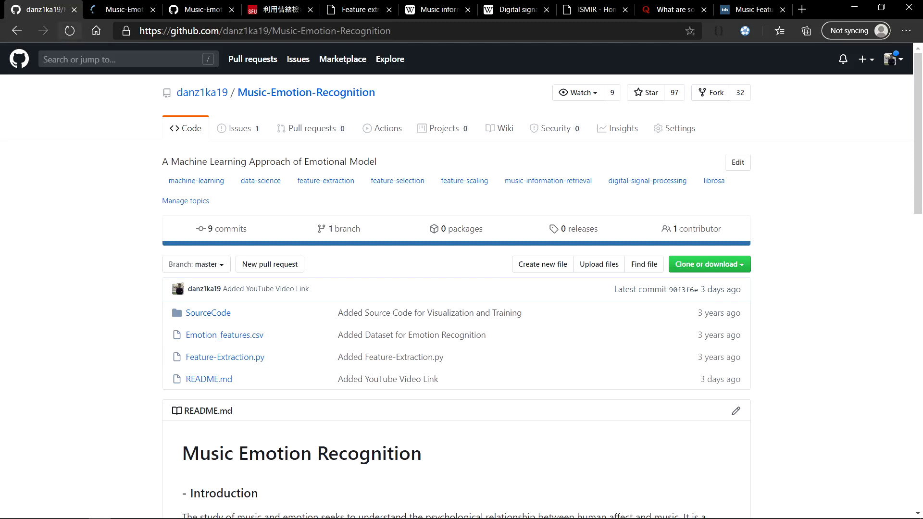
{"action": "left_click", "coordinate": [225, 357]}
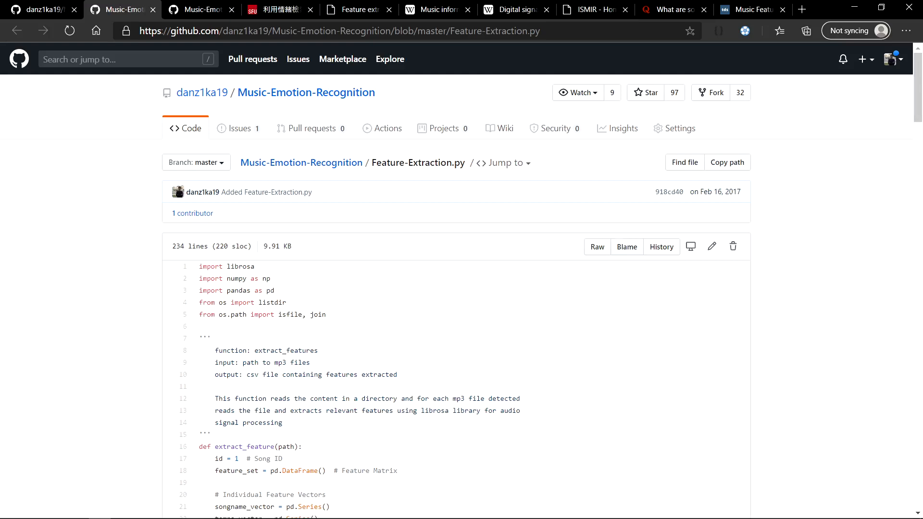
{"action": "double_click", "coordinate": [244, 446]}
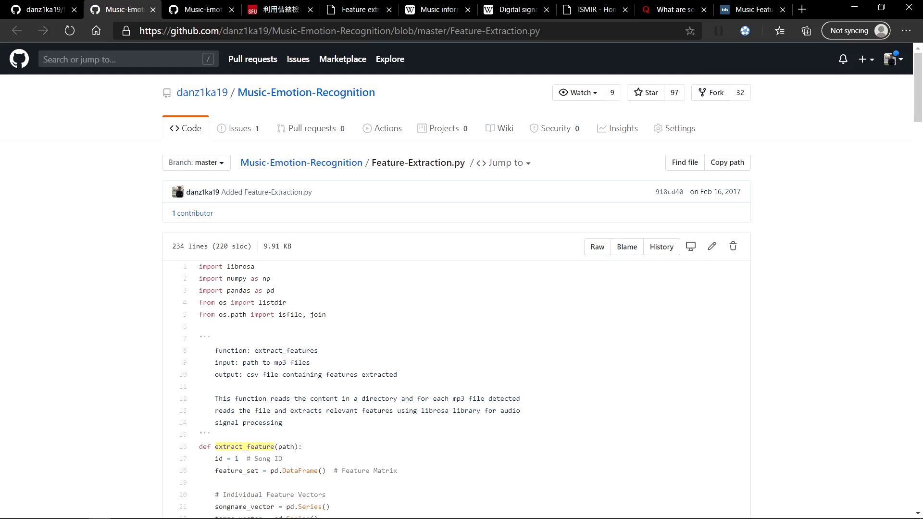
{"action": "double_click", "coordinate": [286, 446]}
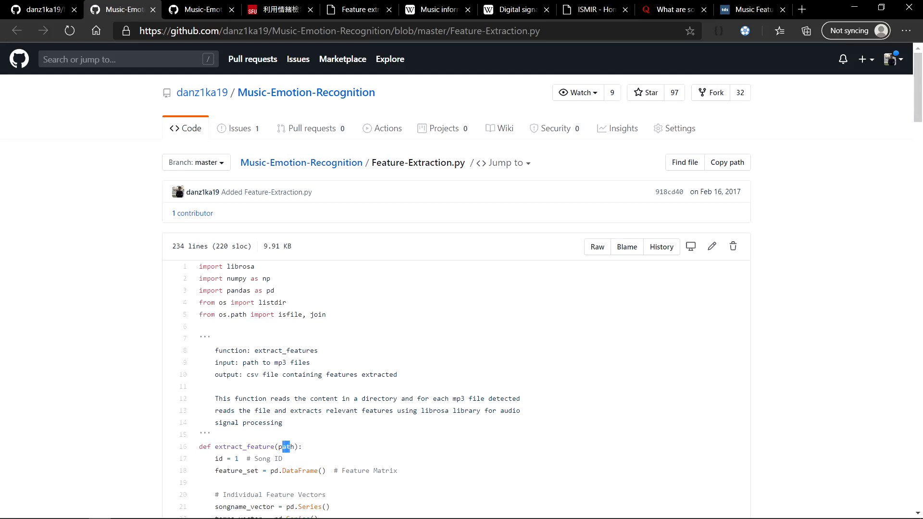
{"action": "double_click", "coordinate": [287, 447]}
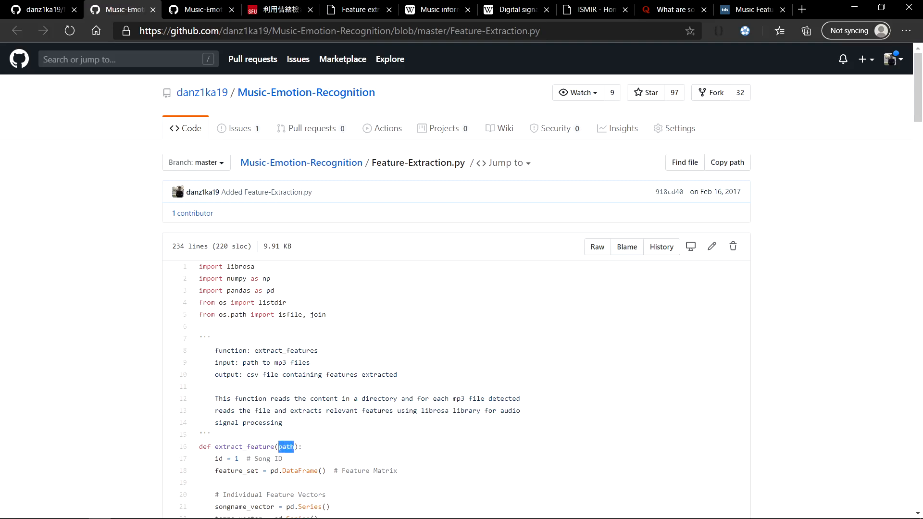
Scroll through the Feature-Extraction.py librosa feature extraction code
{"action": "scroll", "scroll_direction": "down", "scroll_amount": 3}
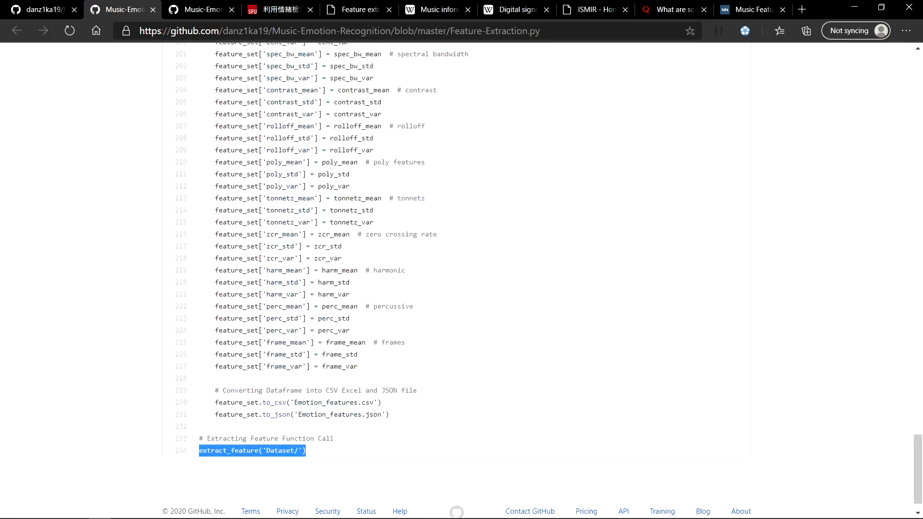
{"action": "scroll", "scroll_direction": "up", "scroll_amount": 3}
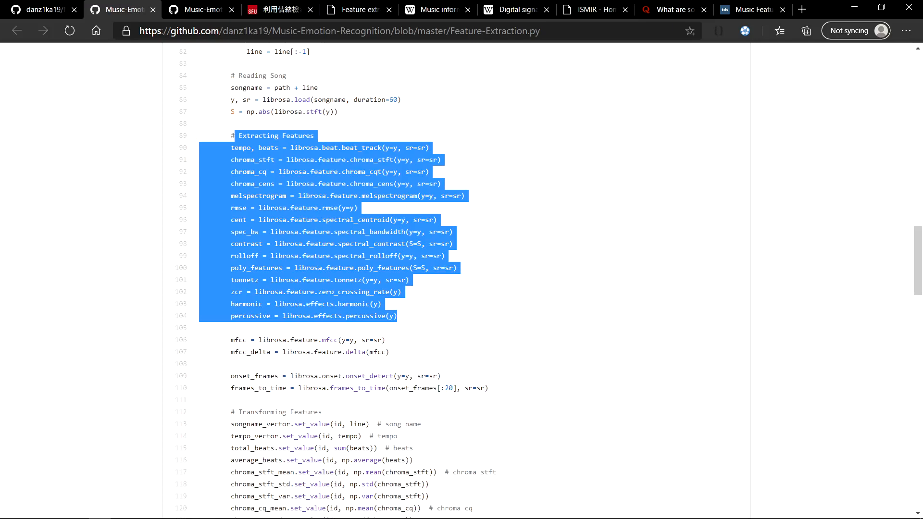
{"action": "scroll", "scroll_direction": "down", "scroll_amount": 3}
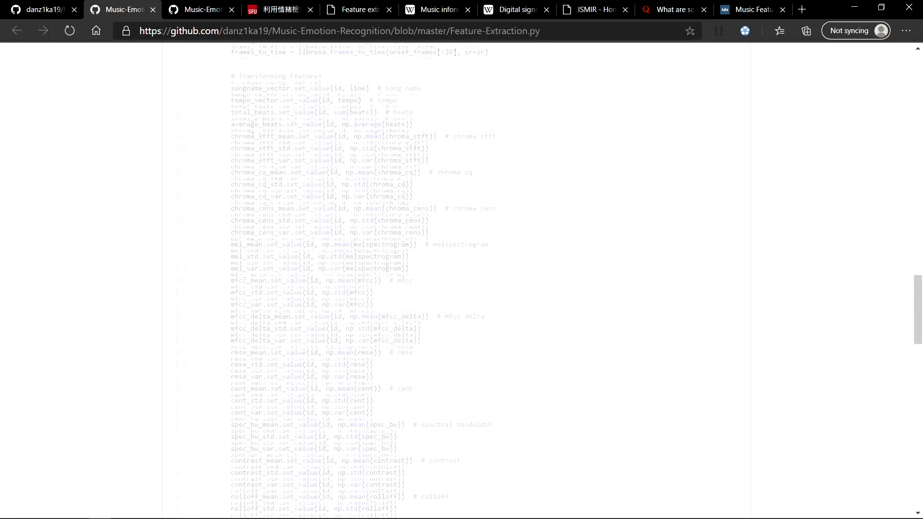
{"action": "scroll", "scroll_direction": "down", "scroll_amount": 3}
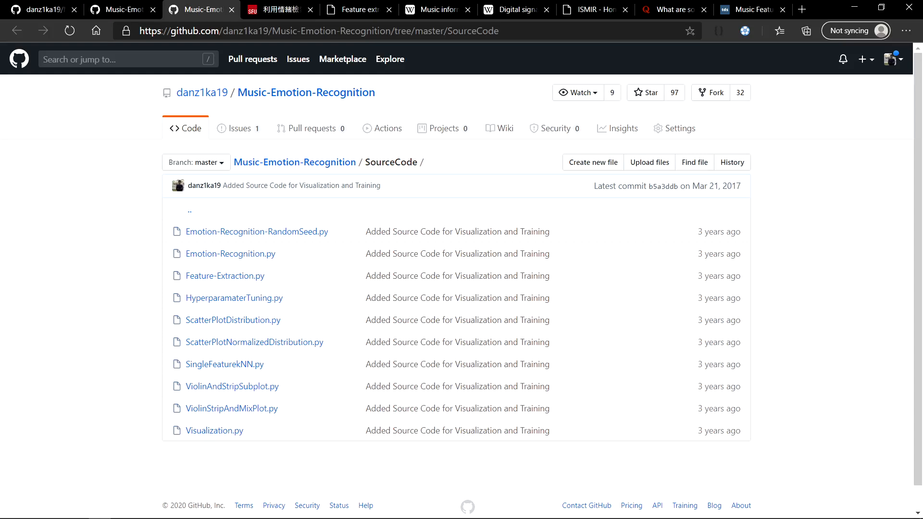
{"action": "mouse_move", "coordinate": [229, 253]}
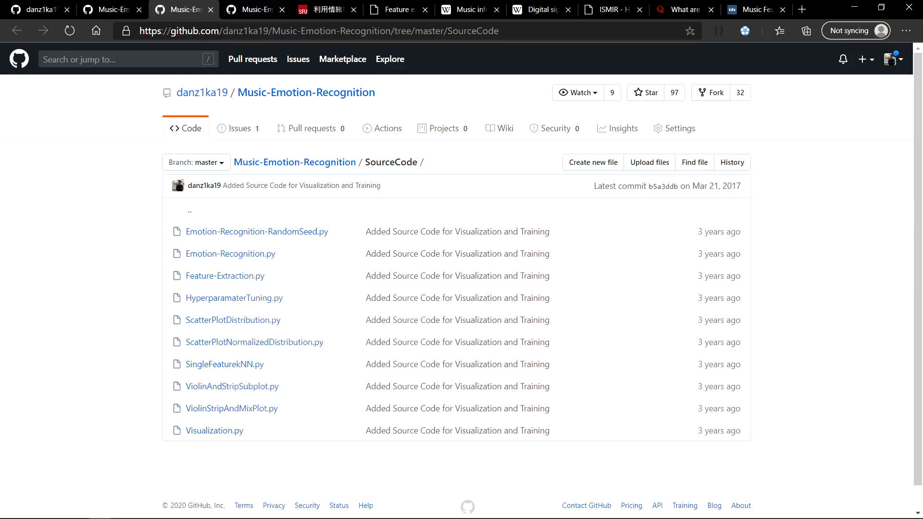
Open Emotion-Recognition.py and scroll to the KNeighborsClassifier loop and plotting code
{"action": "left_click", "coordinate": [230, 254]}
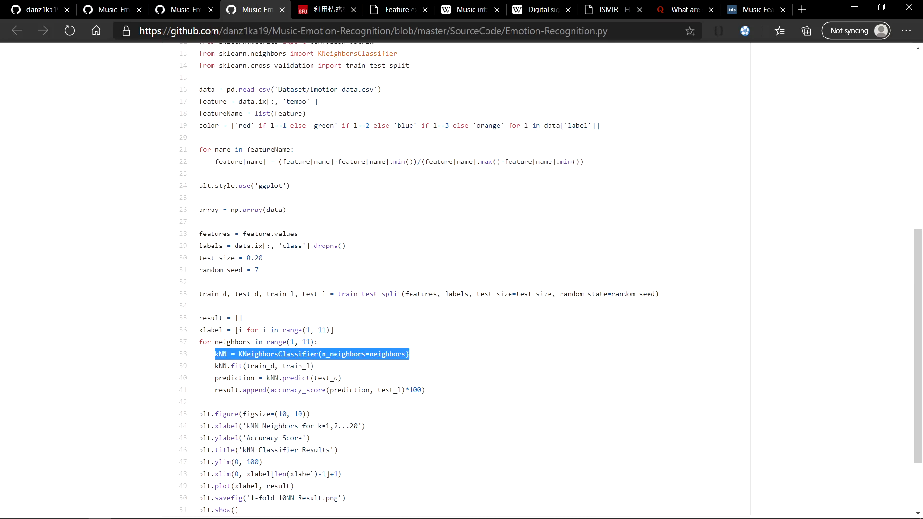
{"action": "scroll", "scroll_direction": "down", "scroll_amount": 3}
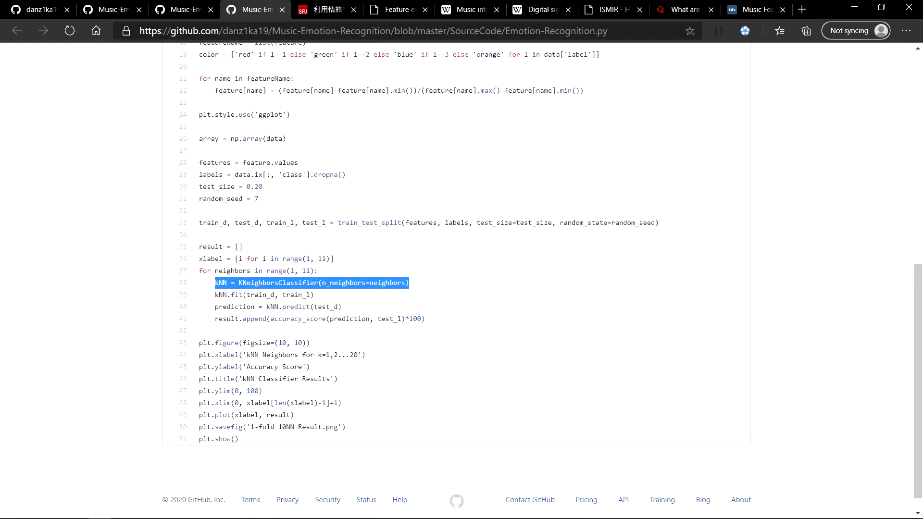